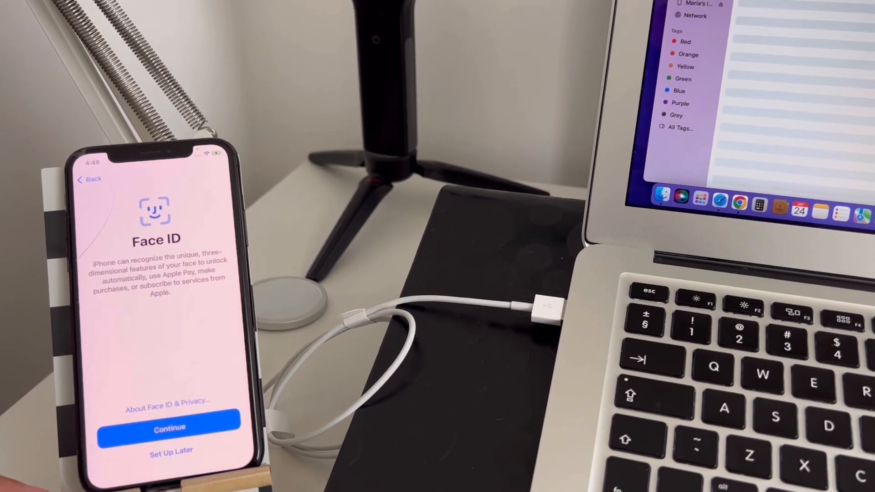
Proceed past the Face ID screen without enrolling a face
click(169, 429)
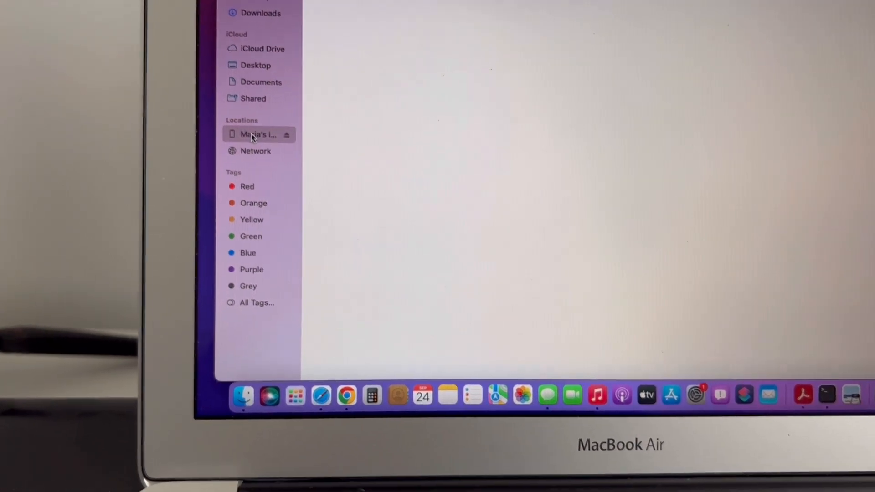
Select the cabled iPhone under Locations in the Finder sidebar
click(258, 134)
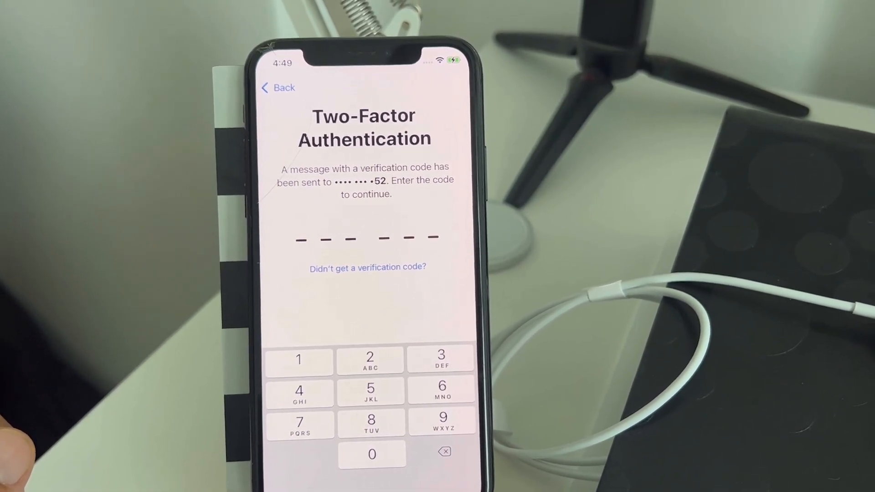
Enter the two-factor verification code and accept the Ask Siri introduction
click(372, 454)
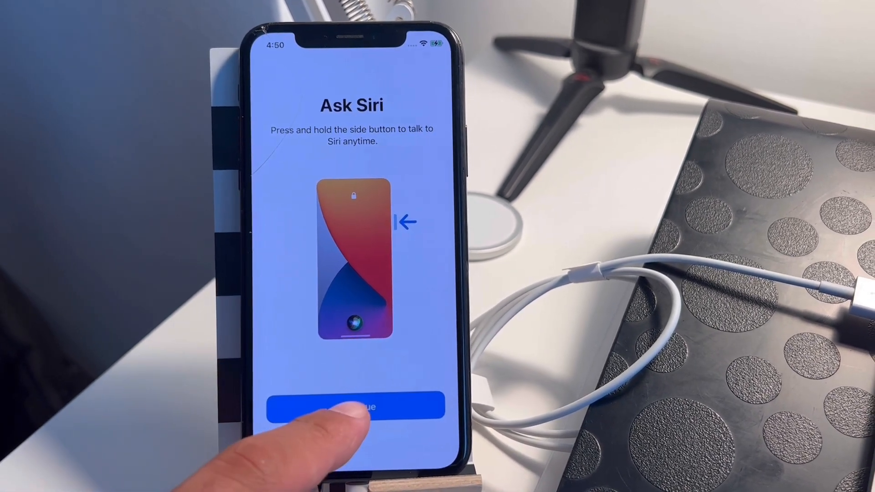
click(352, 406)
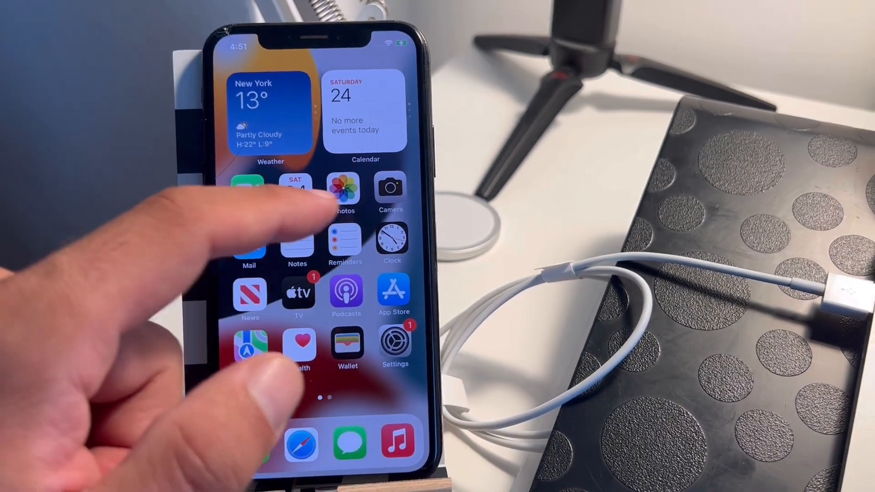
View the Photos library from the home screen to confirm pictures survived
click(345, 192)
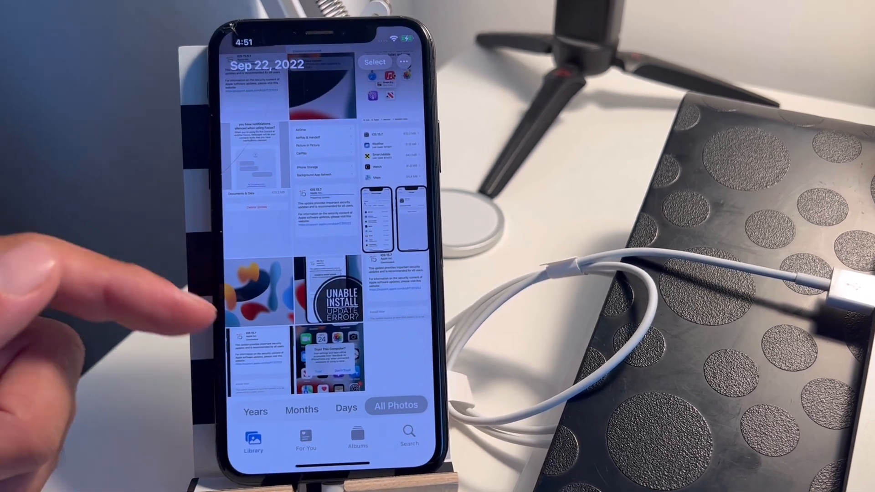